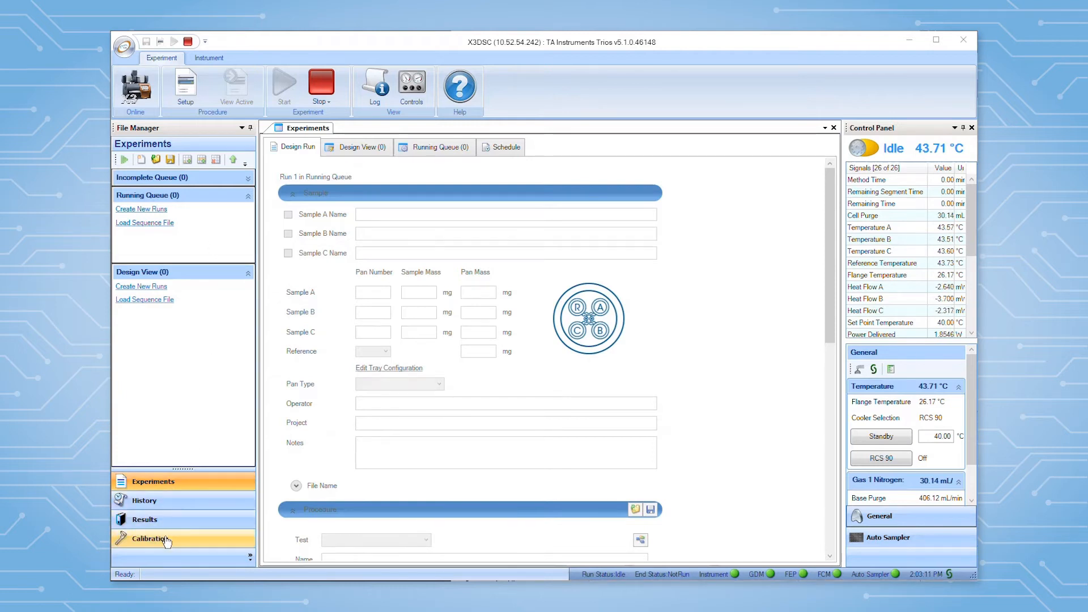
Review the current calibration data, then bring up the Calibration Setup page.
left_click(150, 538)
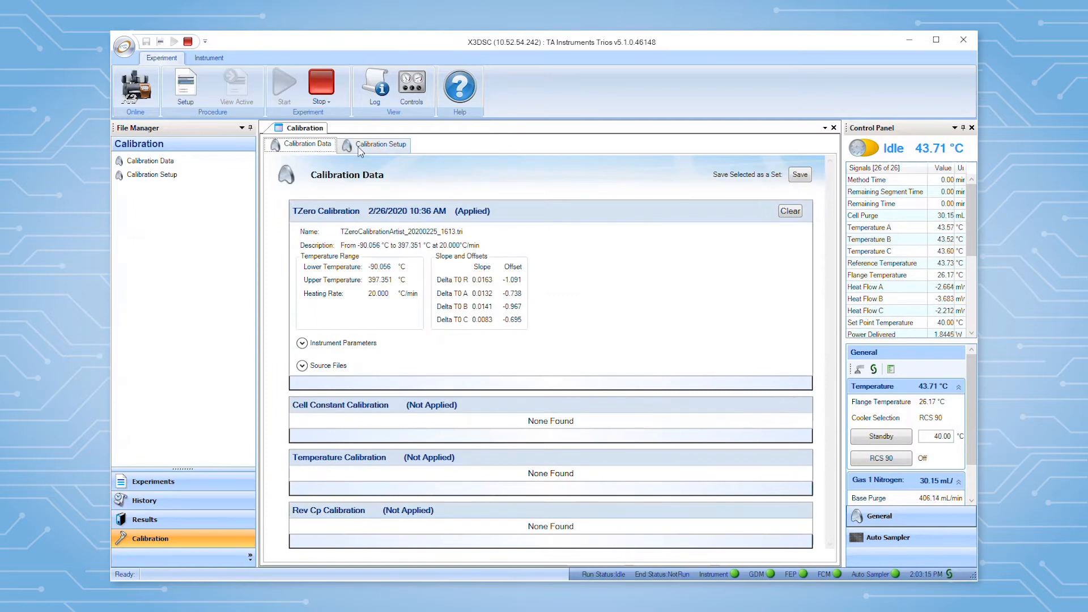
left_click(380, 143)
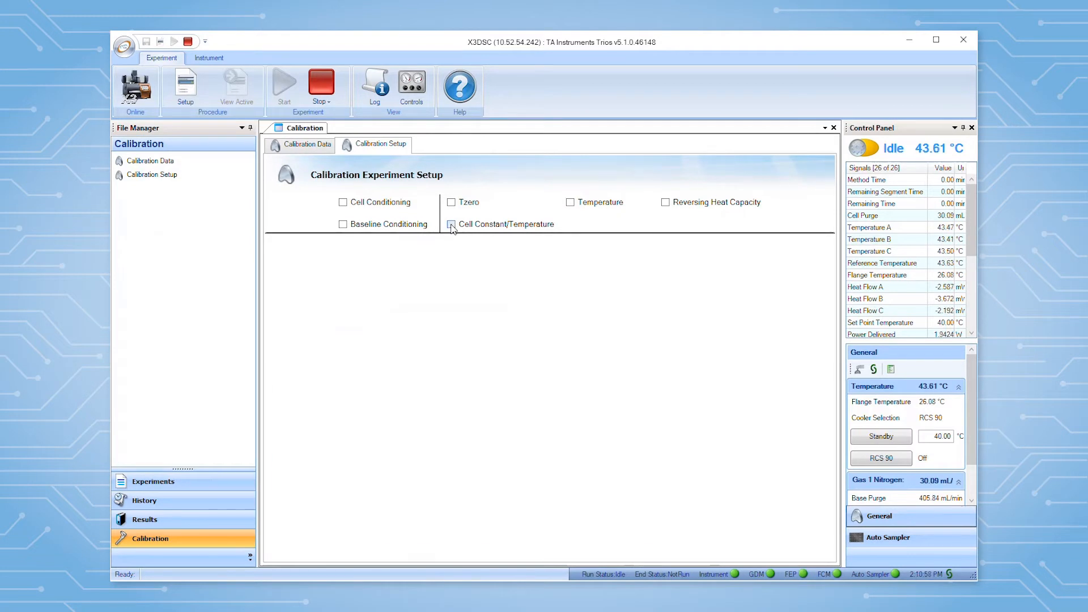
Select Cell Constant/Temperature calibration and enter reference pan mass 51.000 in the tray configuration.
left_click(451, 224)
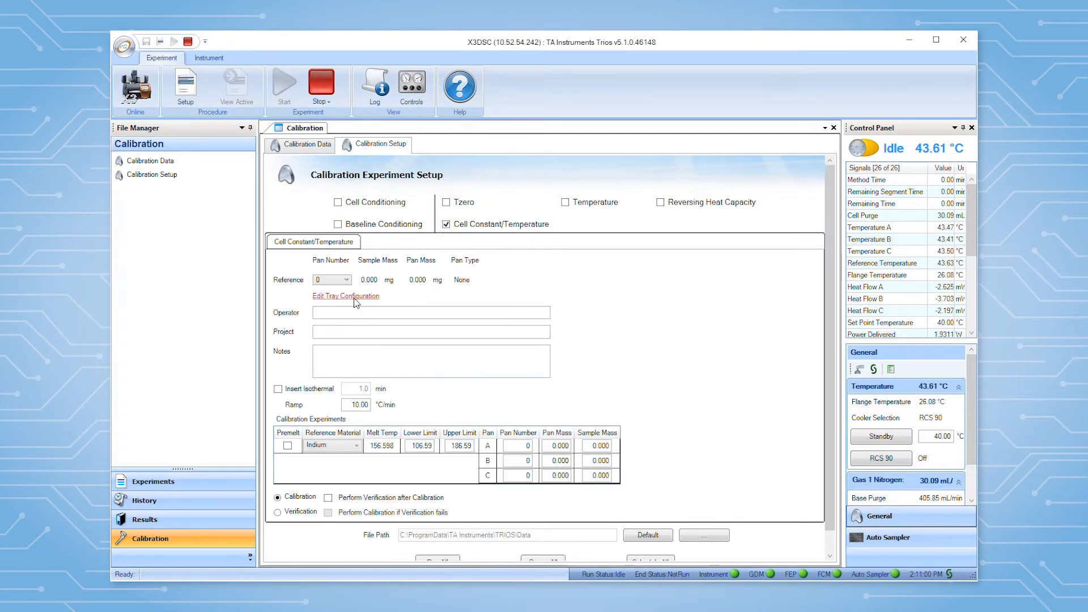
left_click(345, 299)
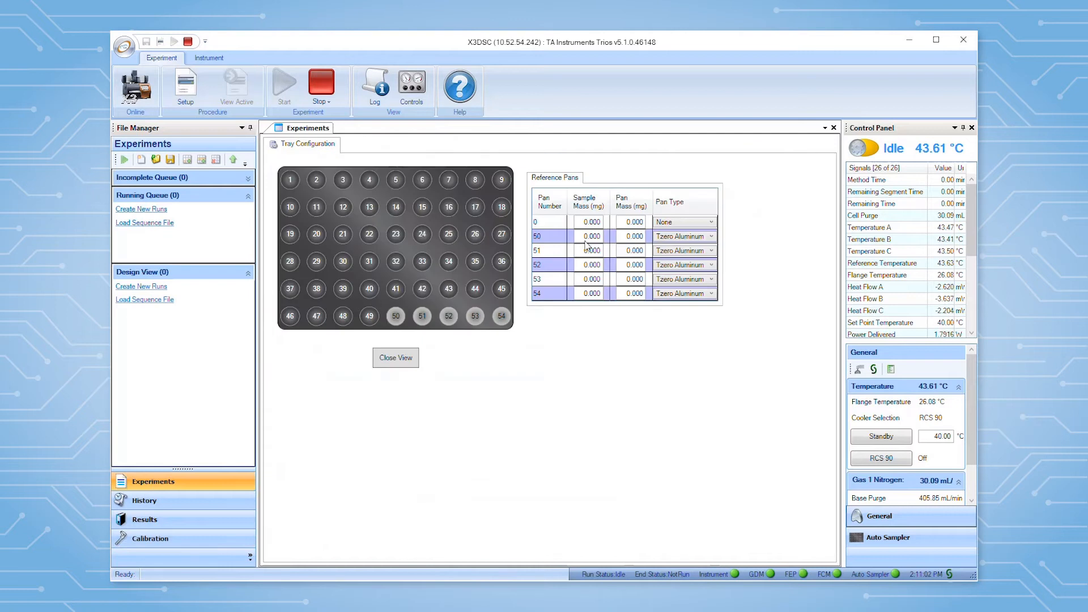
type("51.000")
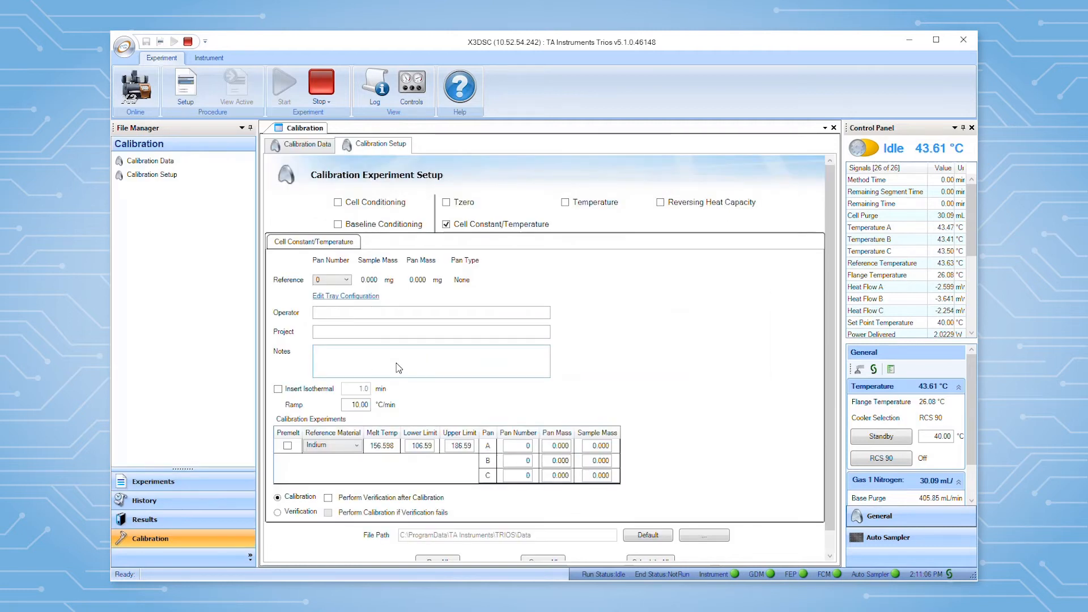
Use reference pan 50, enable indium premelt, set ramp 10.00 °C/min, and edit lower limit.
left_click(345, 279)
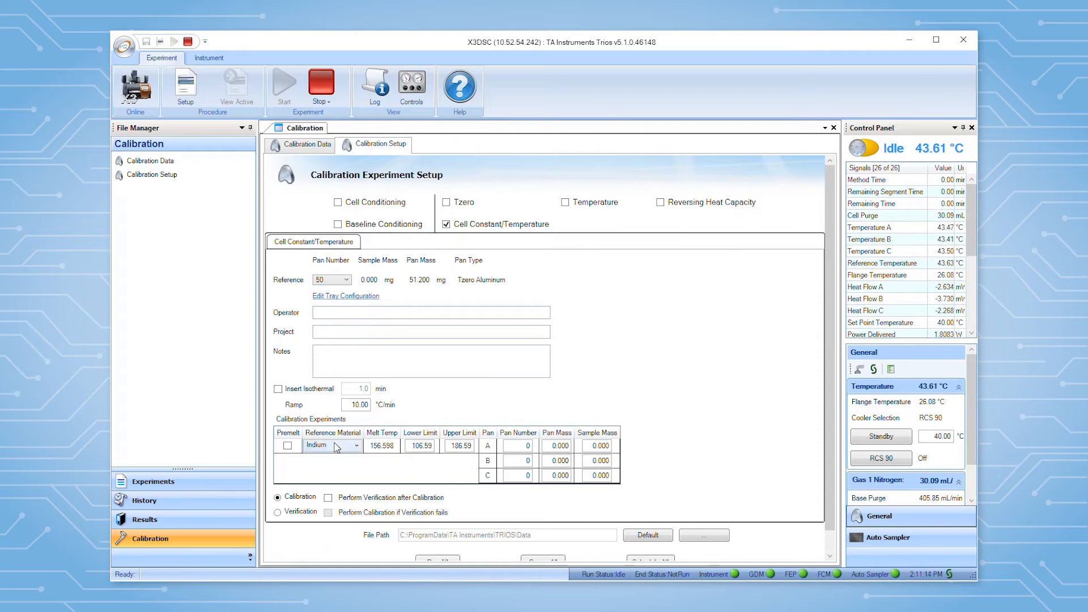
left_click(358, 445)
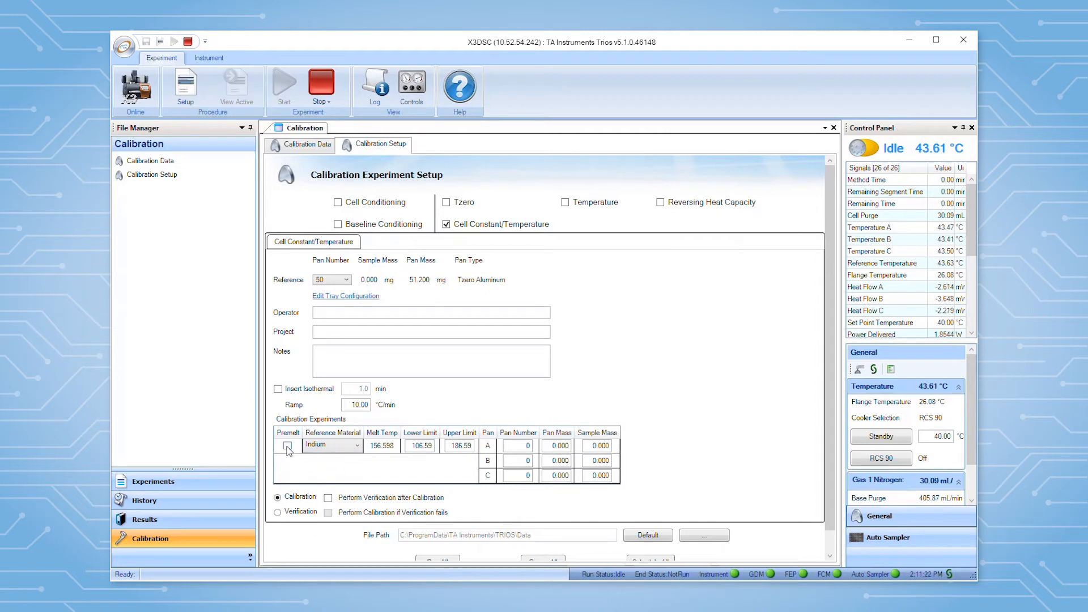
left_click(287, 445)
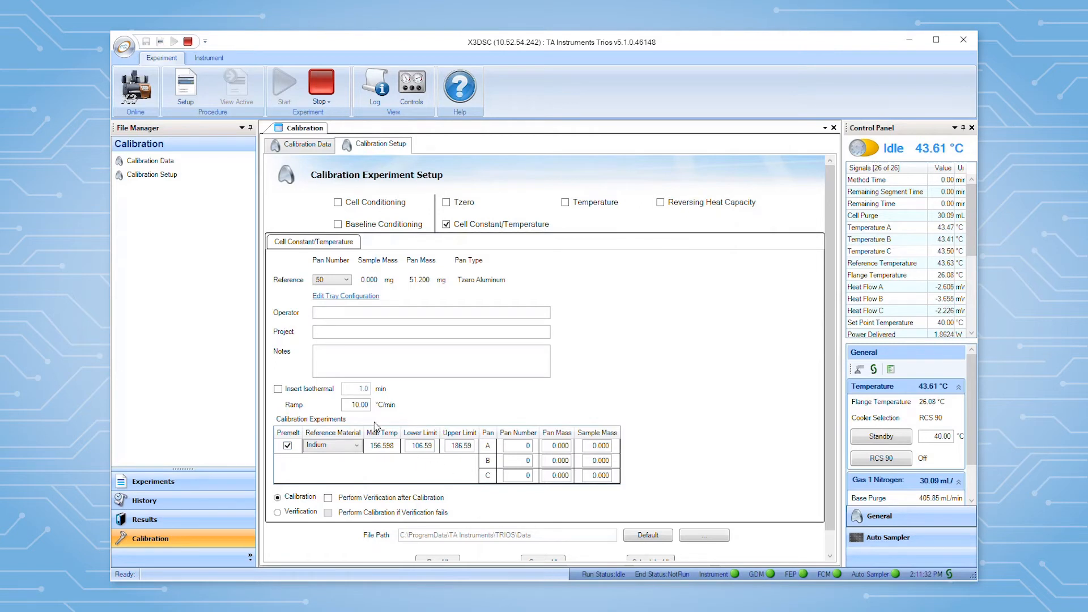
type("1.00")
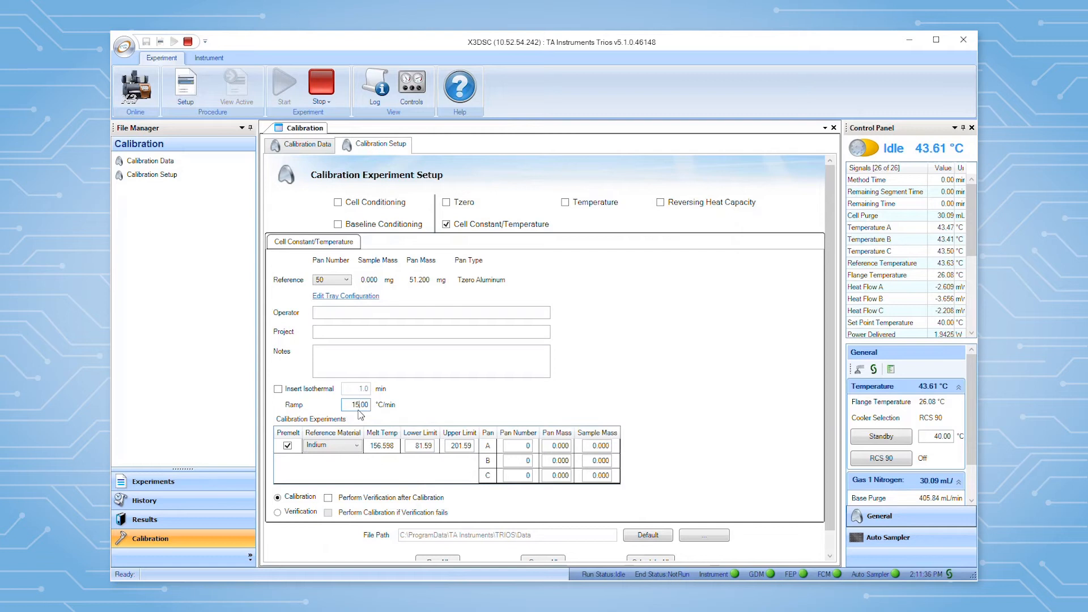
type("1.00")
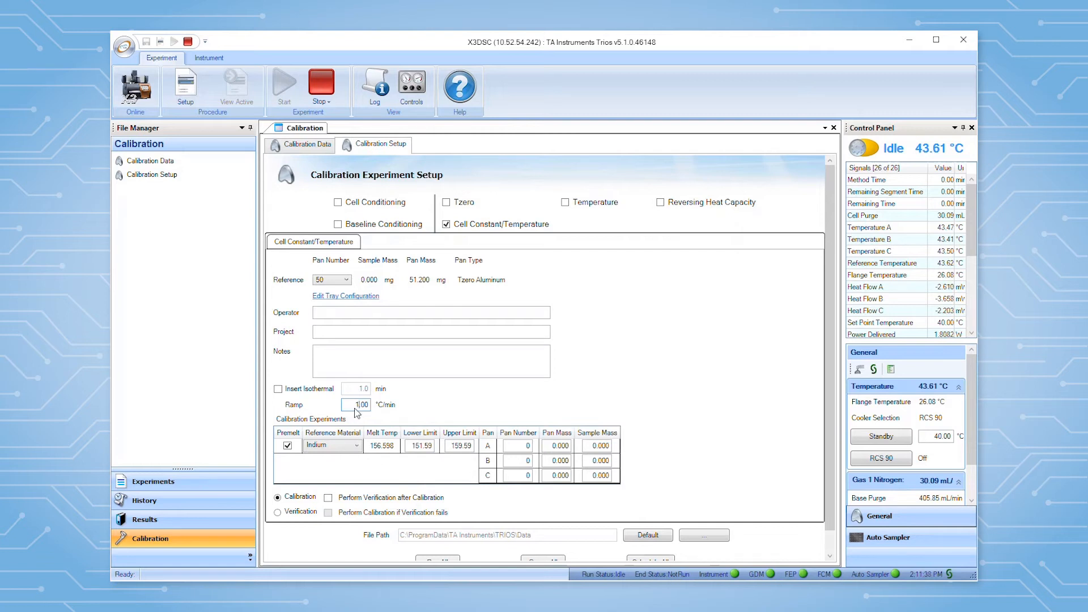
type("10.00")
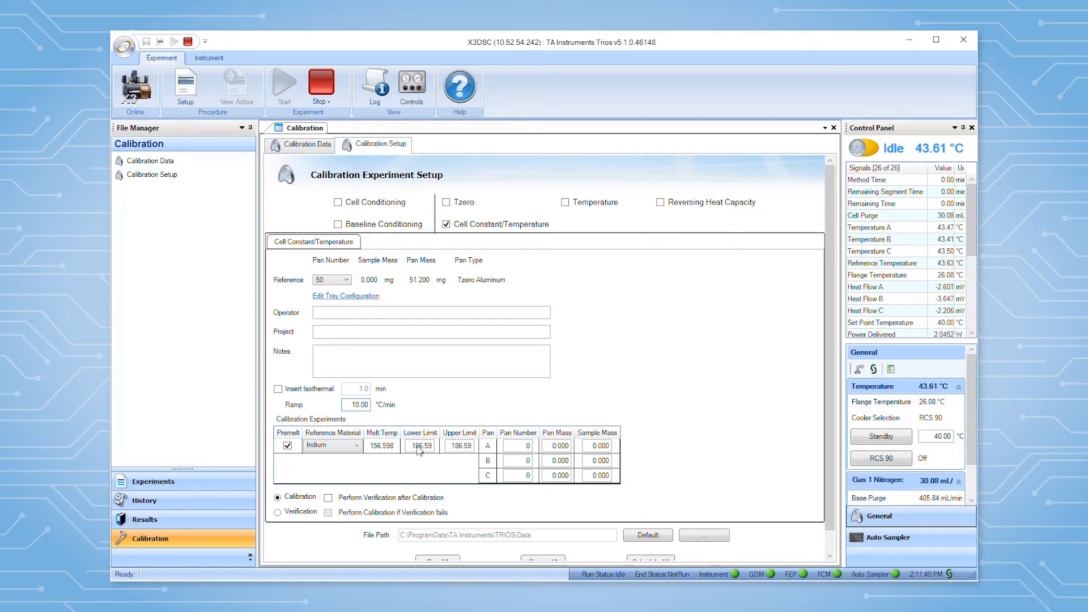
left_click(420, 446)
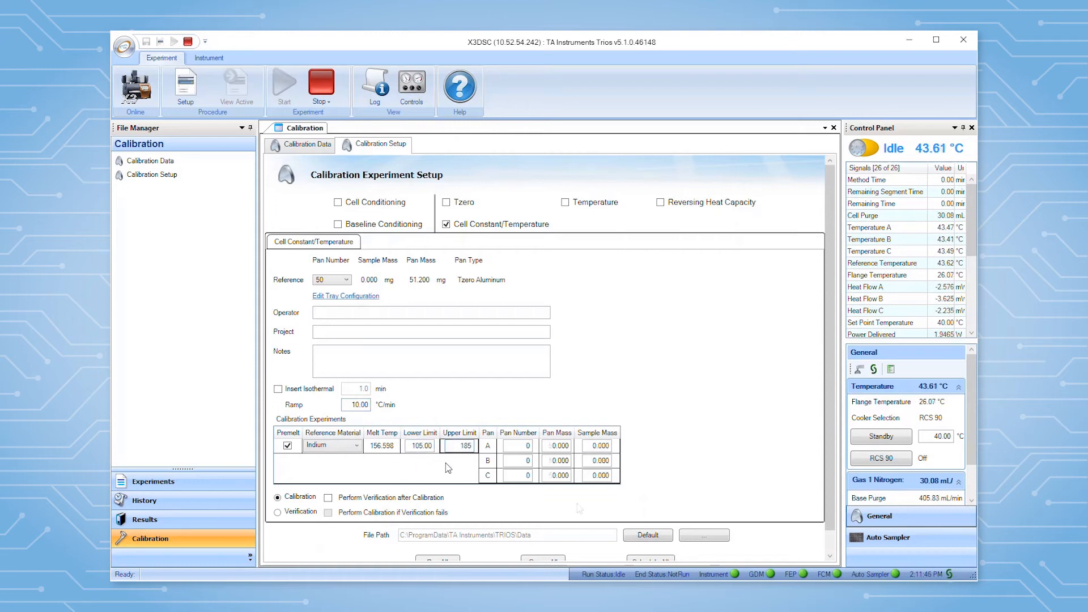
Enable Perform Verification after Calibration and scroll down to the queue controls.
left_click(329, 497)
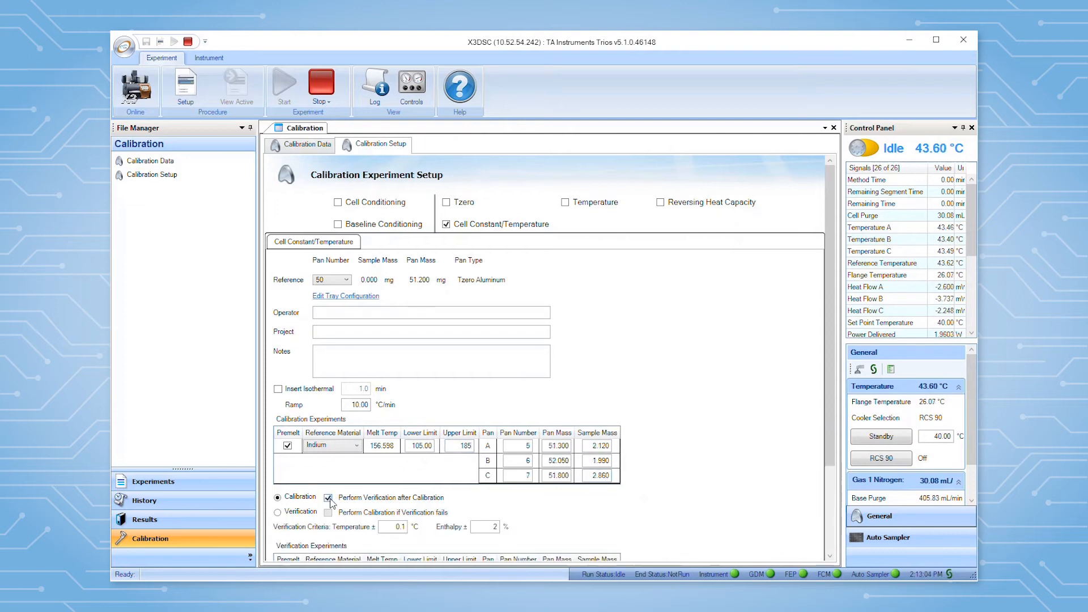
scroll("down", 3)
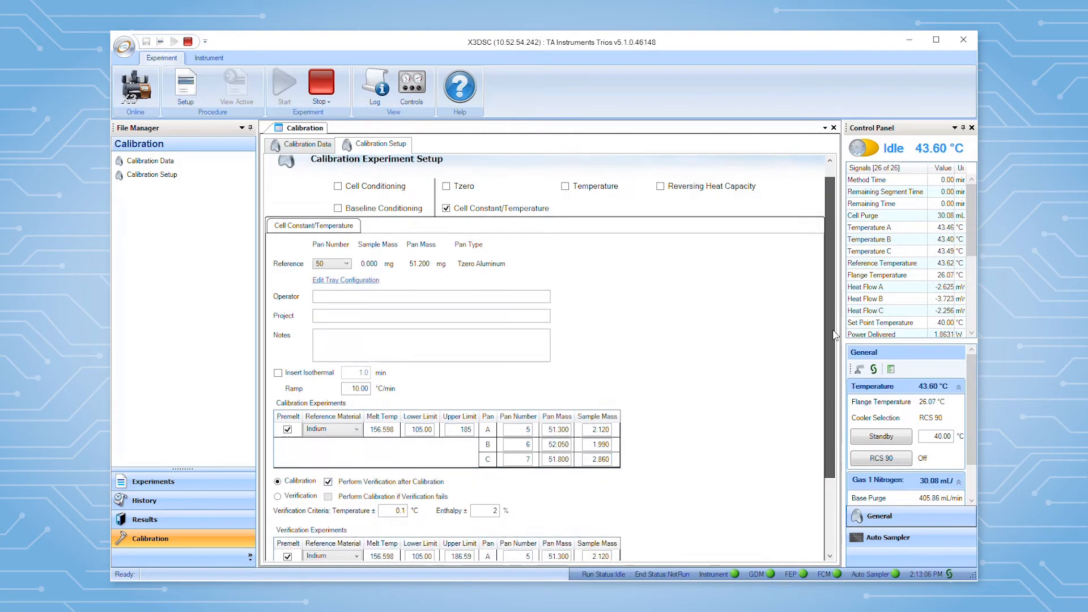
scroll("down", 3)
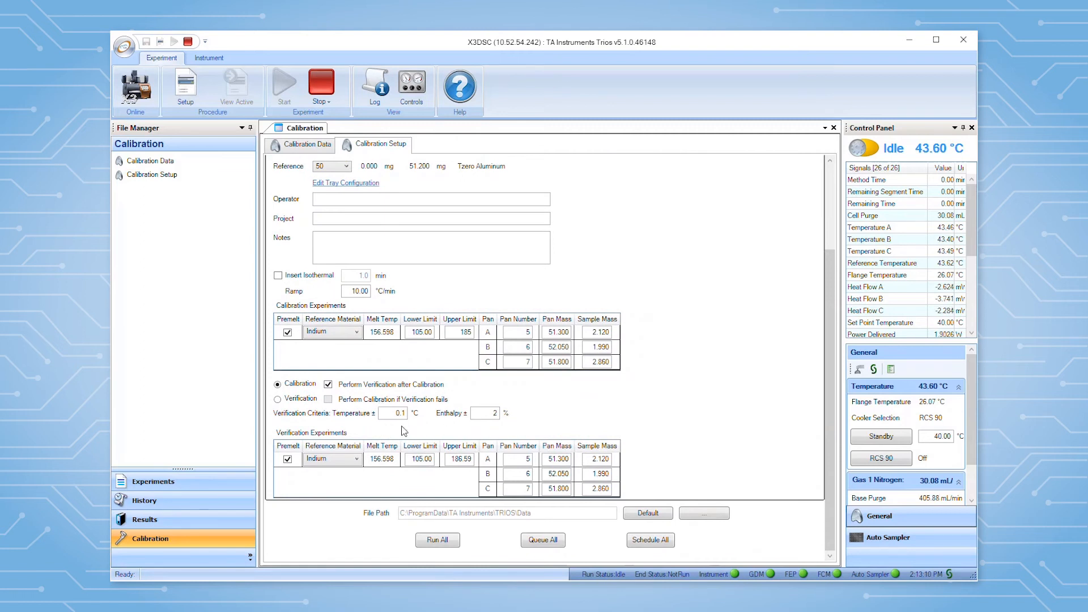
mouse_move(380, 431)
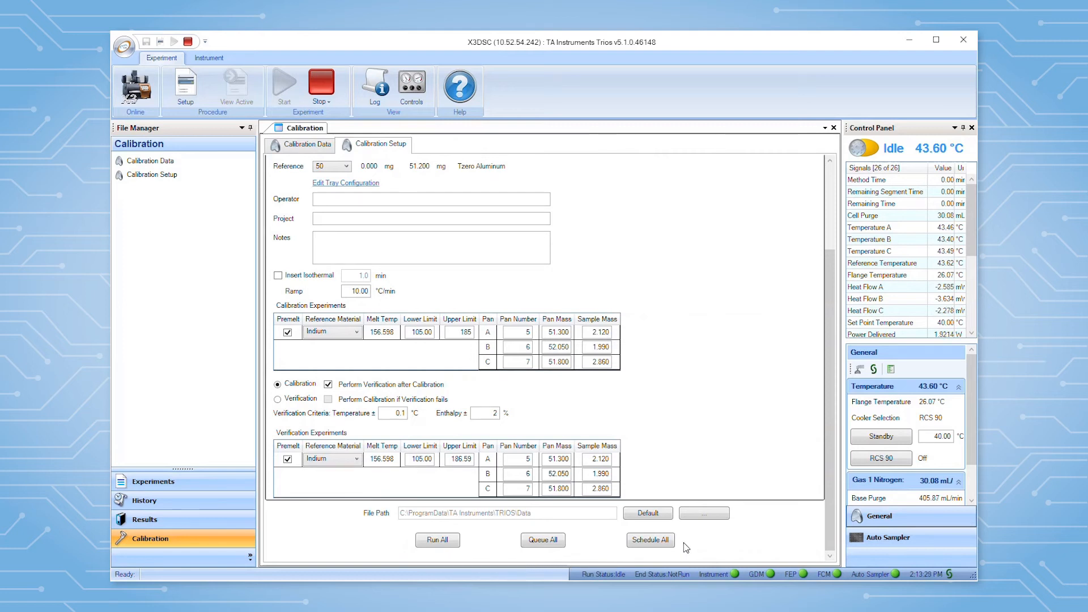
mouse_move(659, 559)
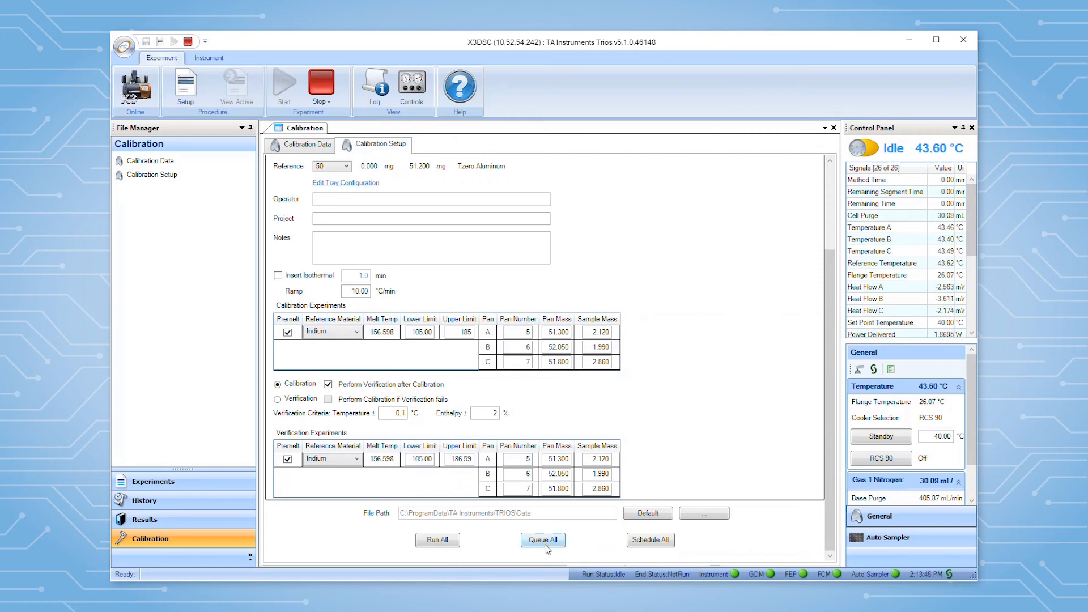
Queue both calibration procedures and accept switching to the experiment view.
left_click(543, 540)
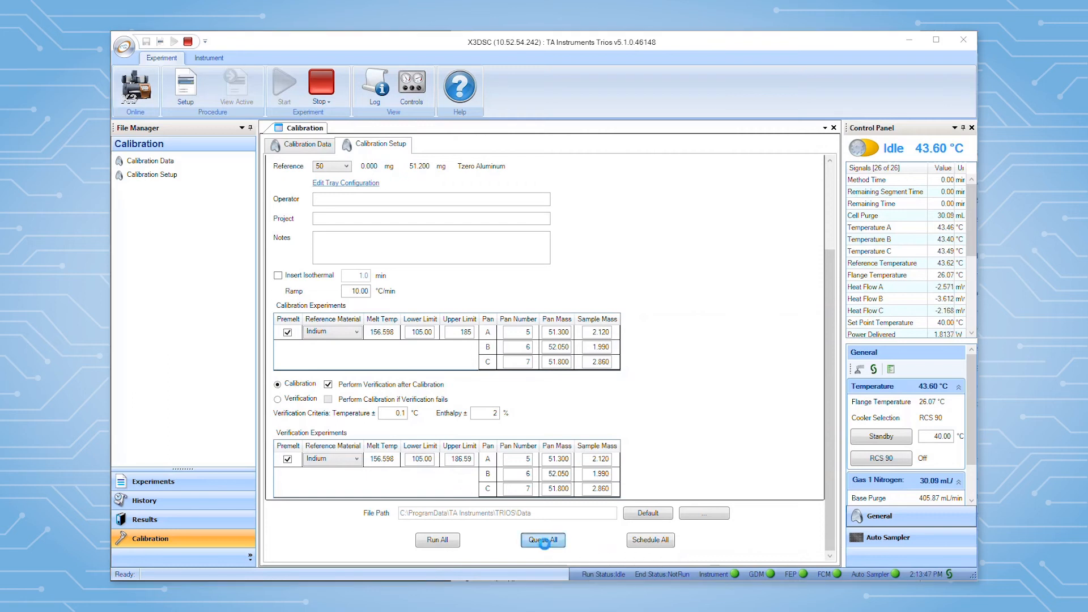
left_click(543, 540)
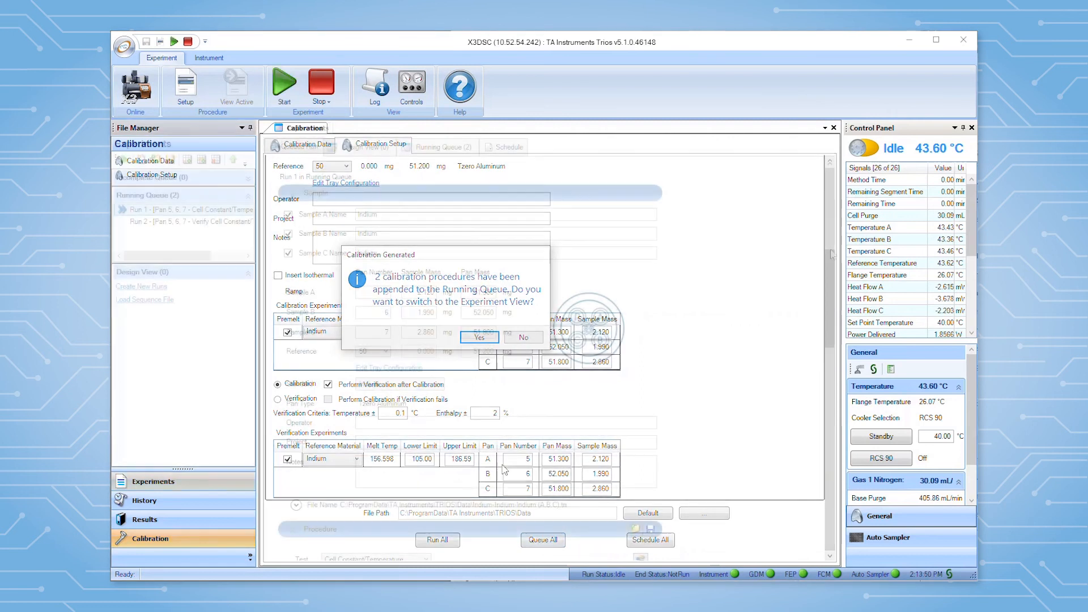
left_click(479, 337)
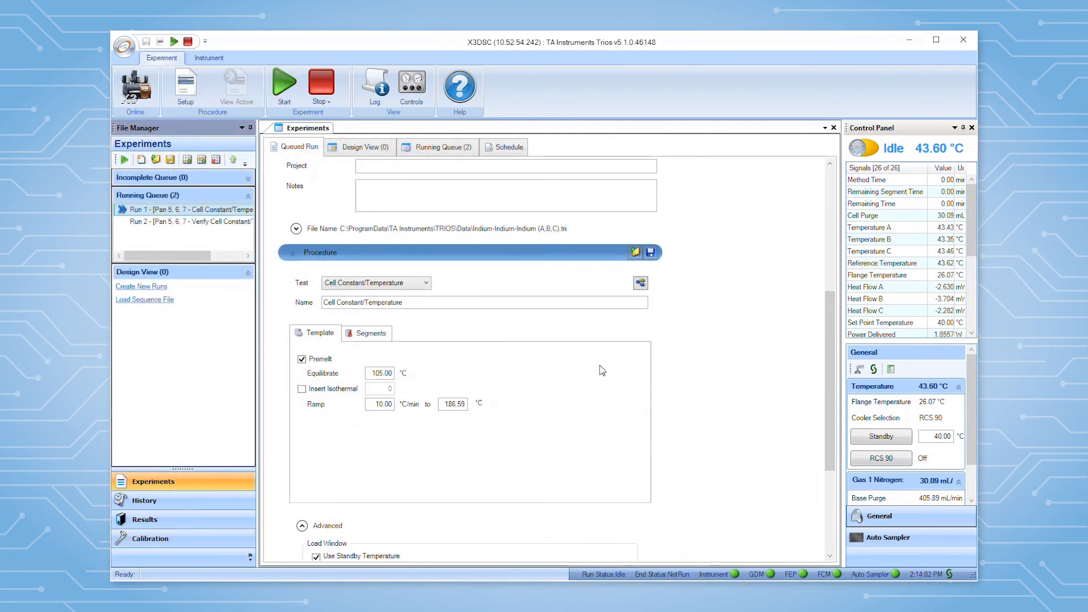
mouse_move(525, 417)
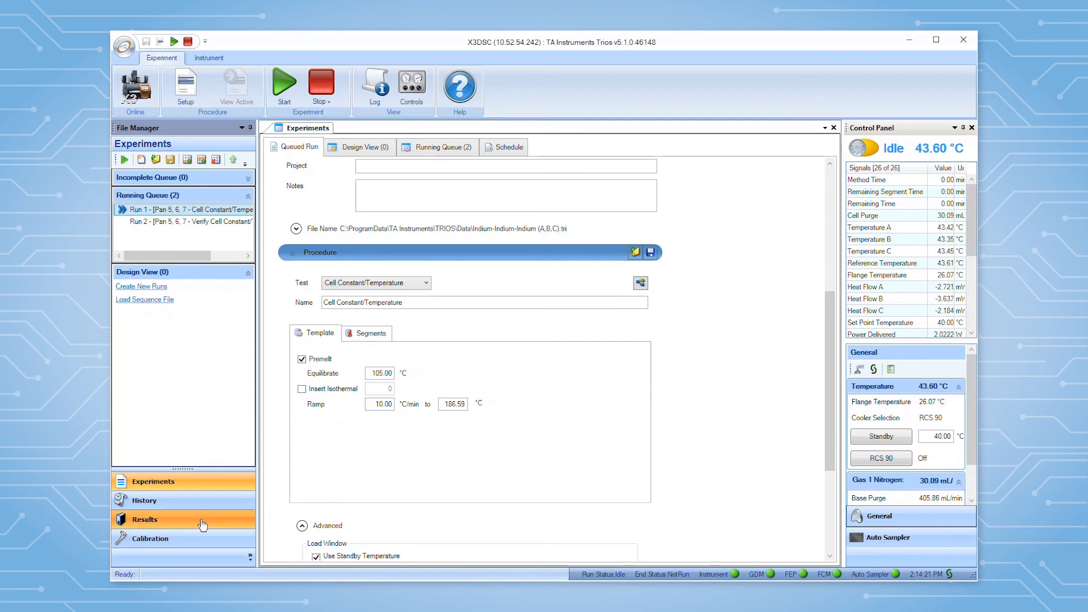
Open Results to show the indium melt temperatures and cell constants for A, B, C.
left_click(145, 519)
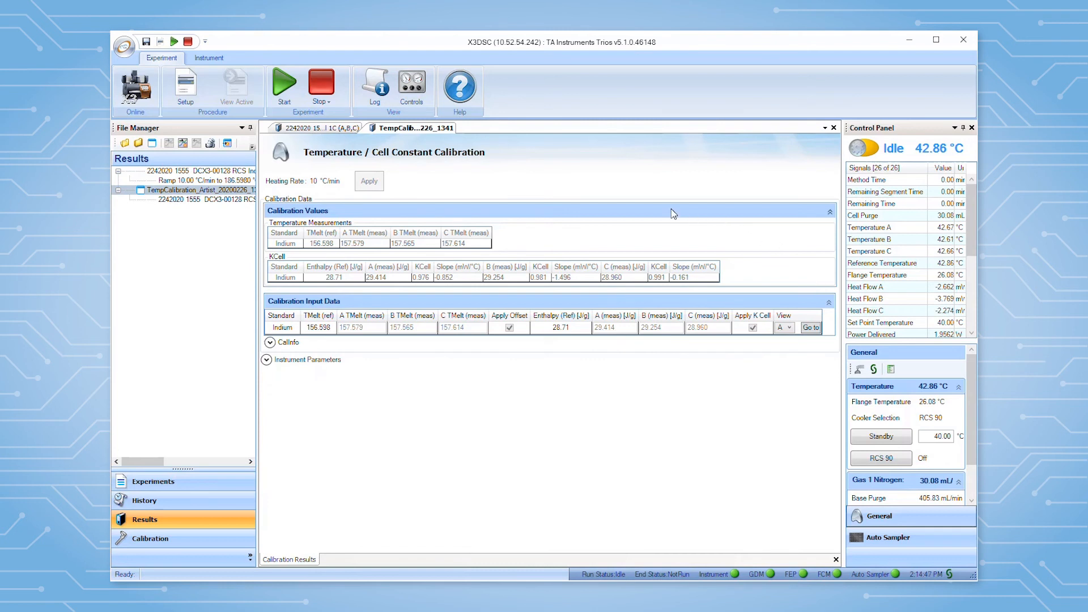
mouse_move(430, 356)
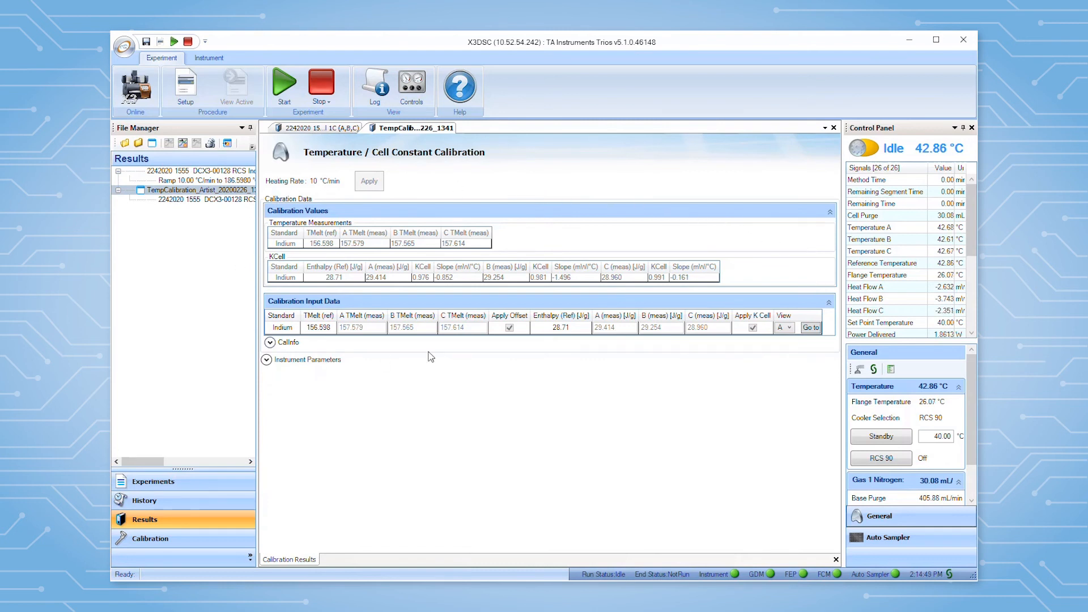